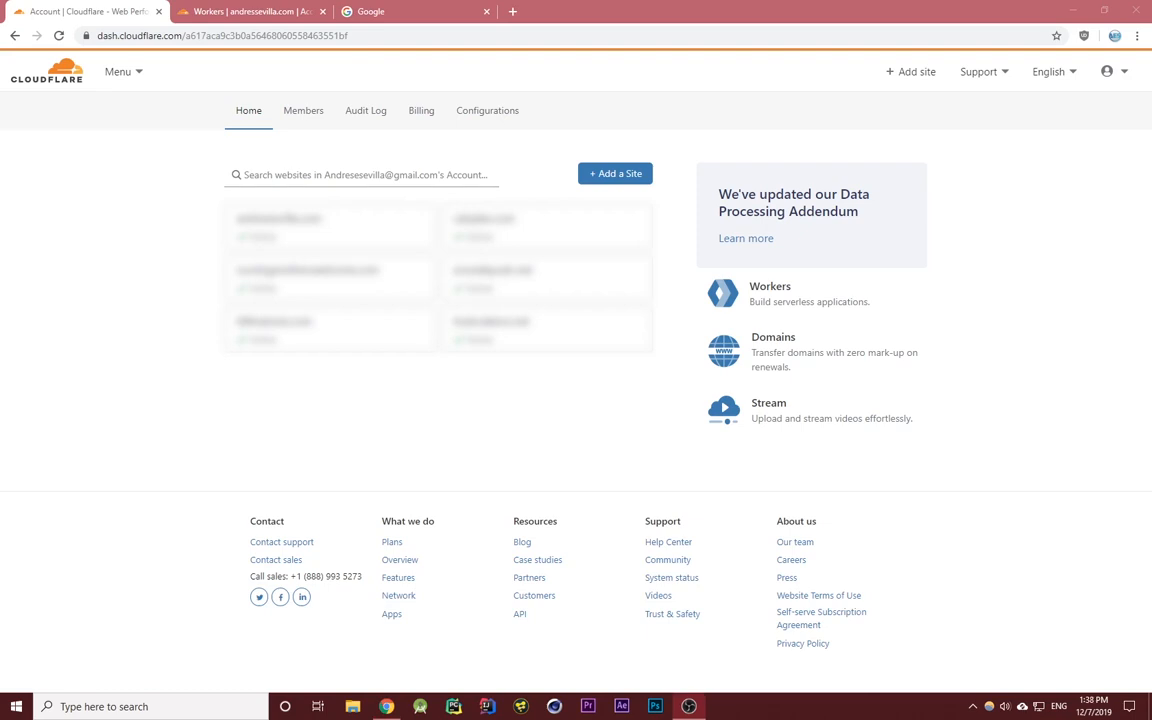
{"action": "mouse_move", "coordinate": [875, 285]}
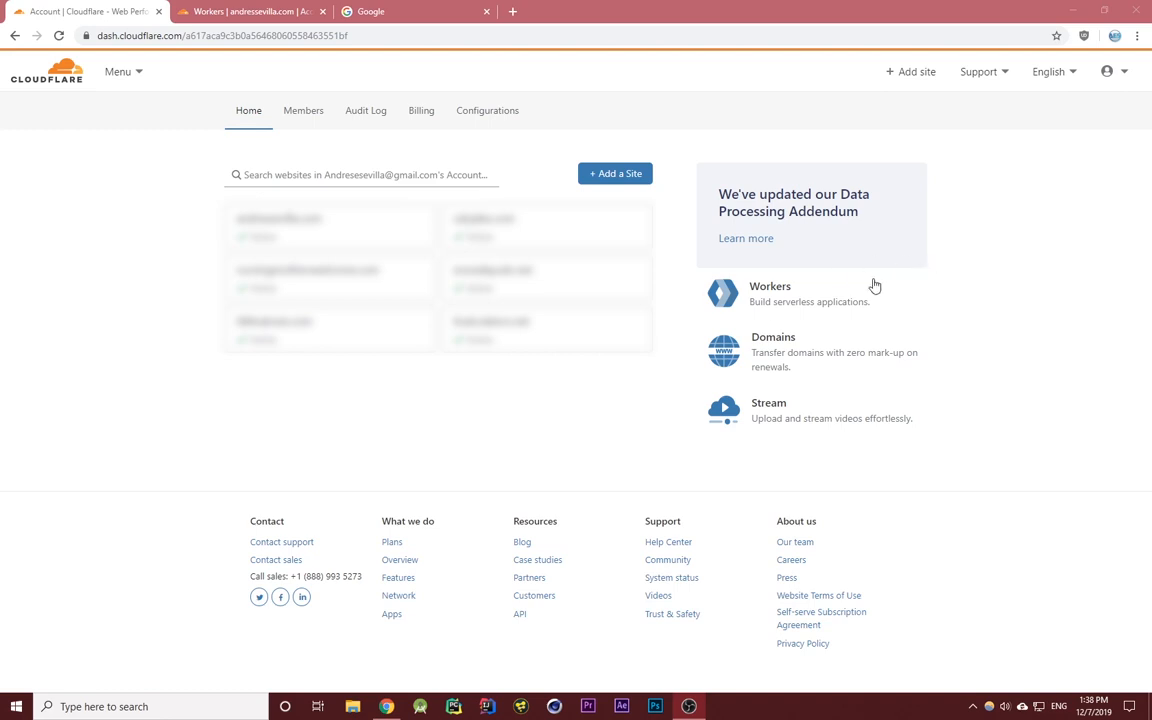
{"action": "mouse_move", "coordinate": [190, 511]}
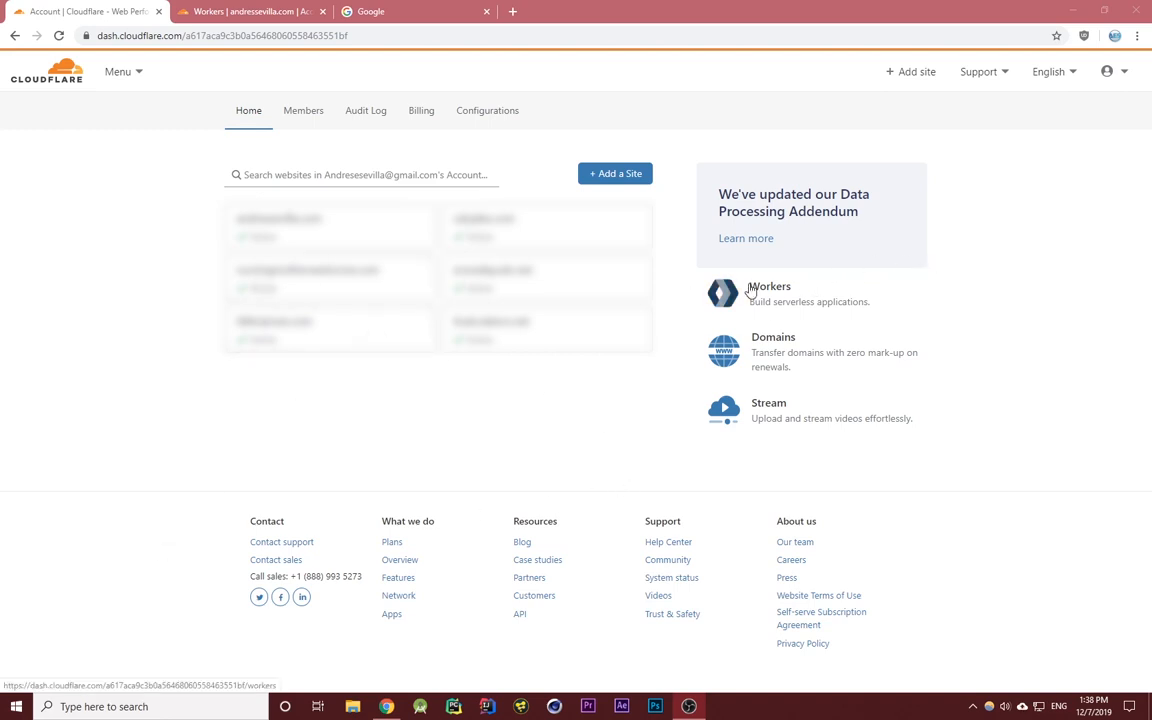
Step: Open the Workers dashboard from the account home page's right-hand panel
{"action": "left_click", "coordinate": [769, 286]}
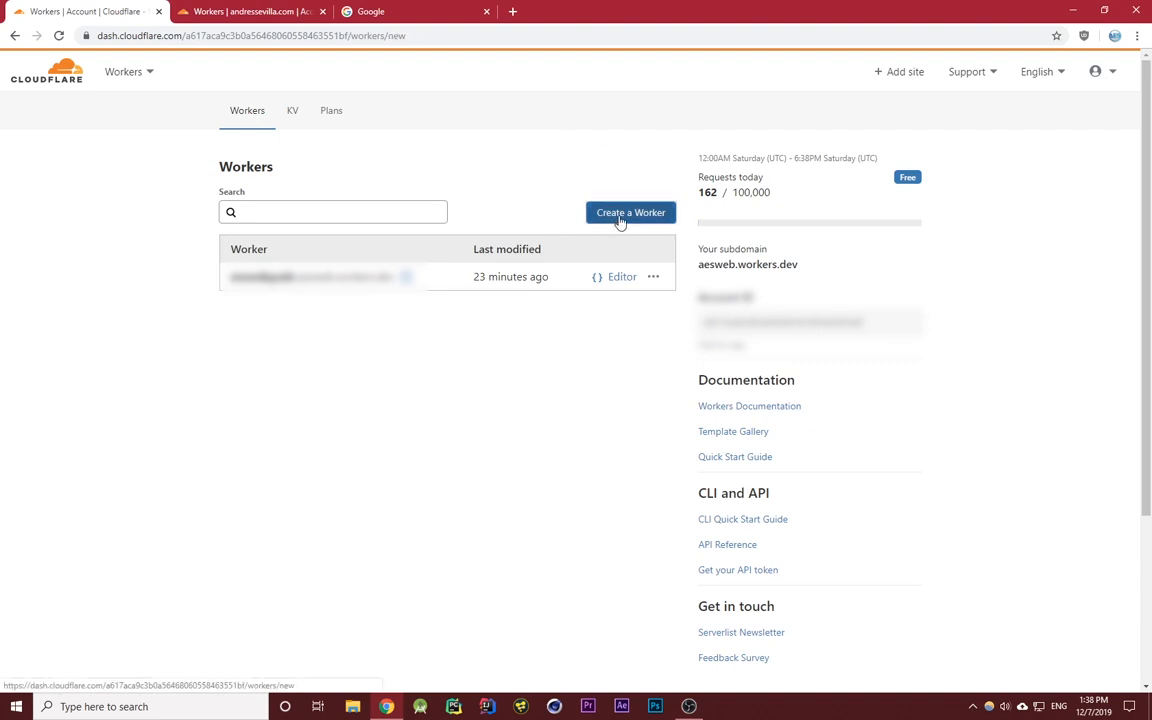
Step: Create a worker named 'worker' returning 'Cloudflare Worker Example' and start deploying it
{"action": "left_click", "coordinate": [630, 212]}
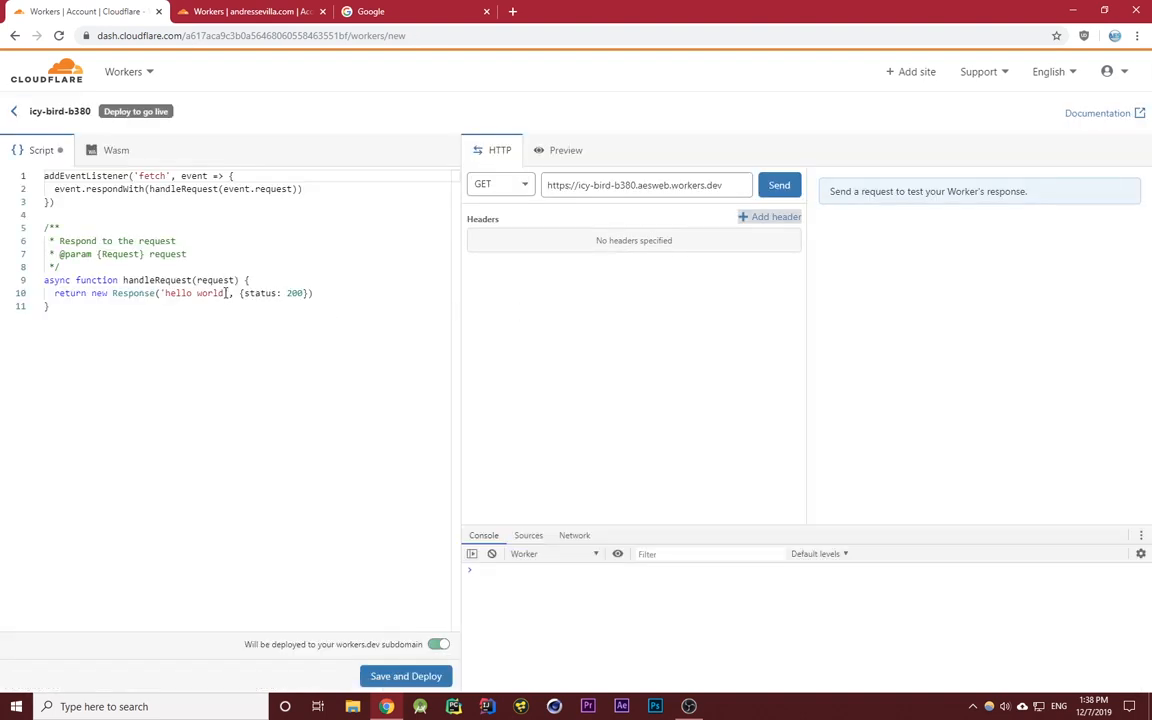
{"action": "double_click", "coordinate": [195, 293]}
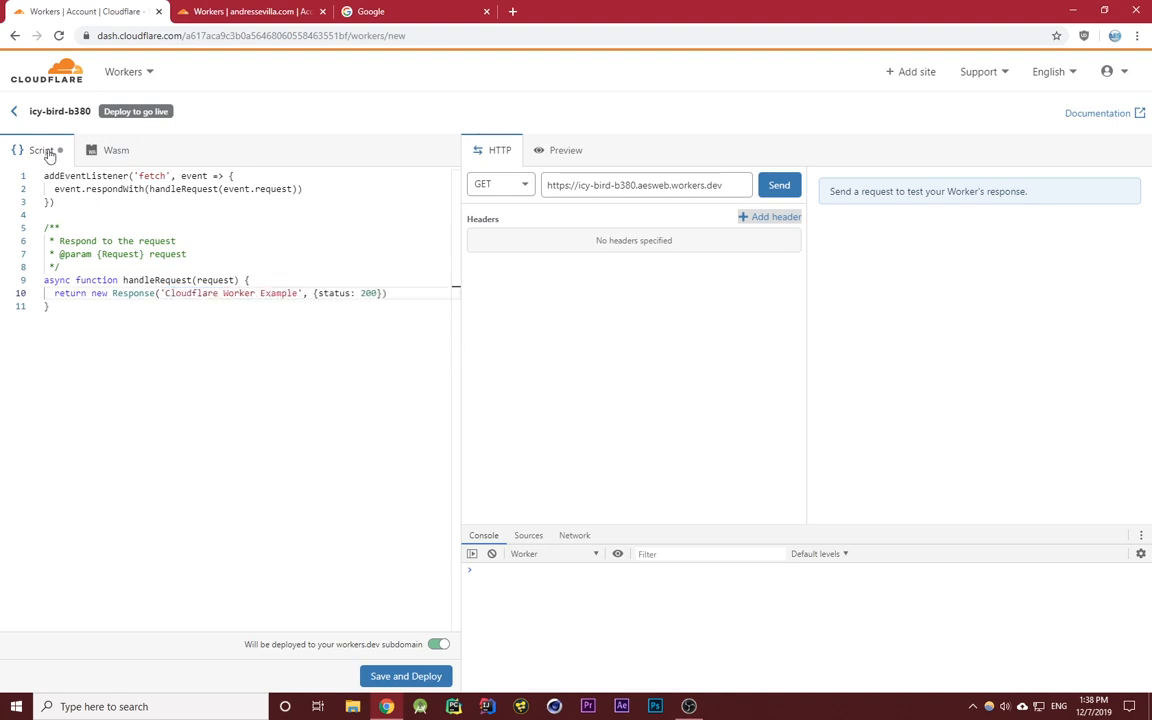
{"action": "double_click", "coordinate": [59, 111]}
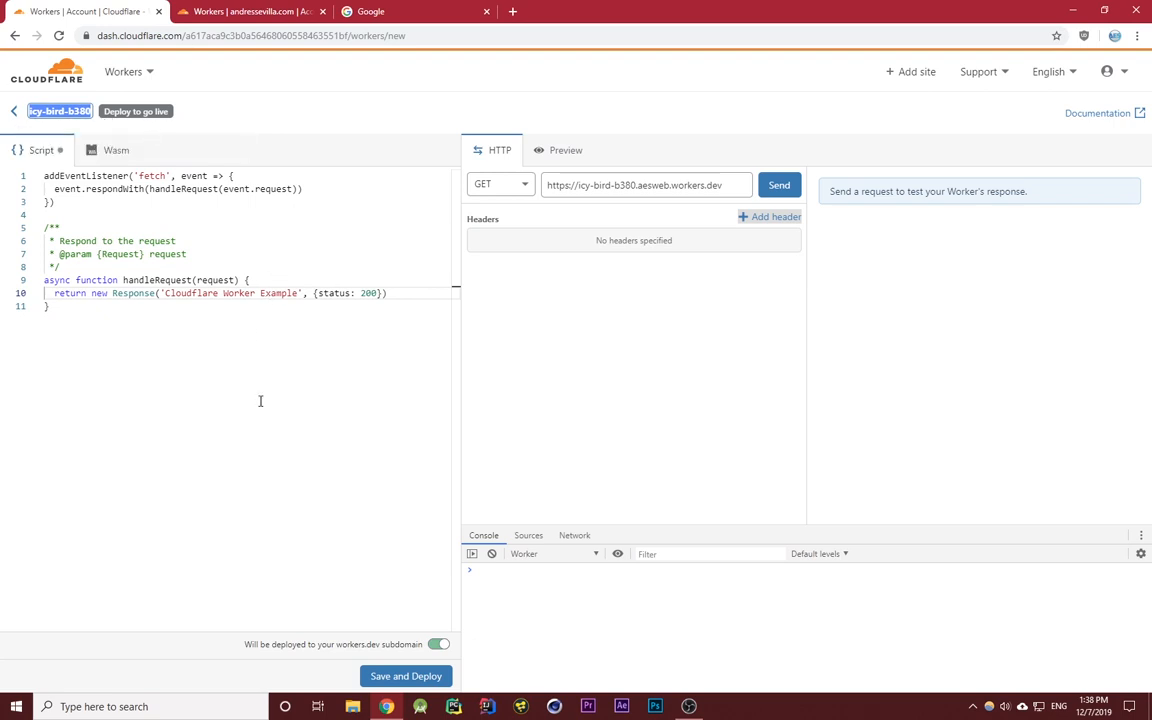
{"action": "type", "text": "worker"}
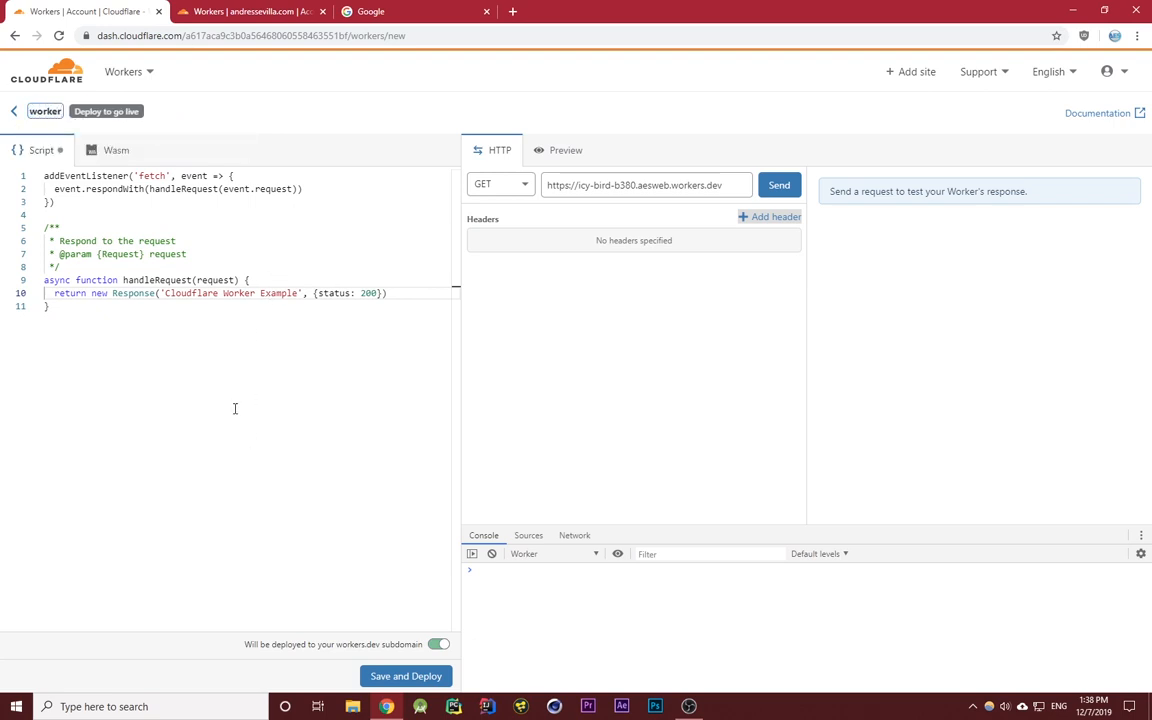
{"action": "left_click", "coordinate": [405, 676]}
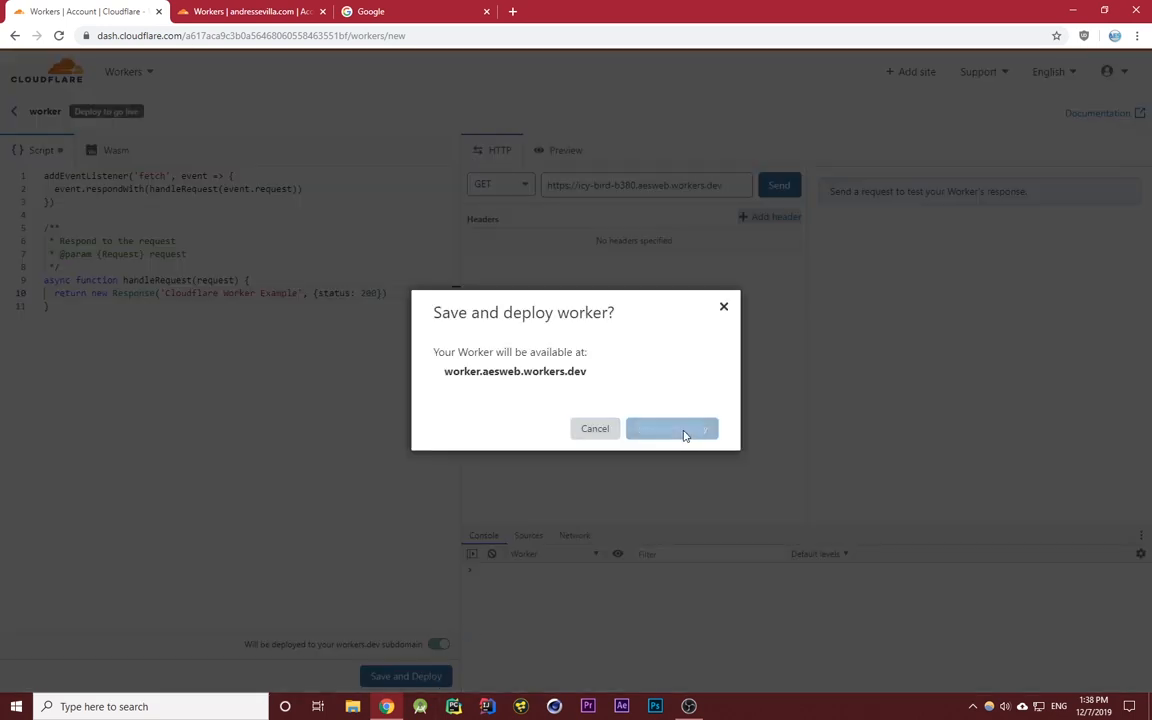
Step: Confirm deployment, view worker.aesweb.workers.dev in a tab, and open andressevilla.com DNS records
{"action": "left_click", "coordinate": [670, 428]}
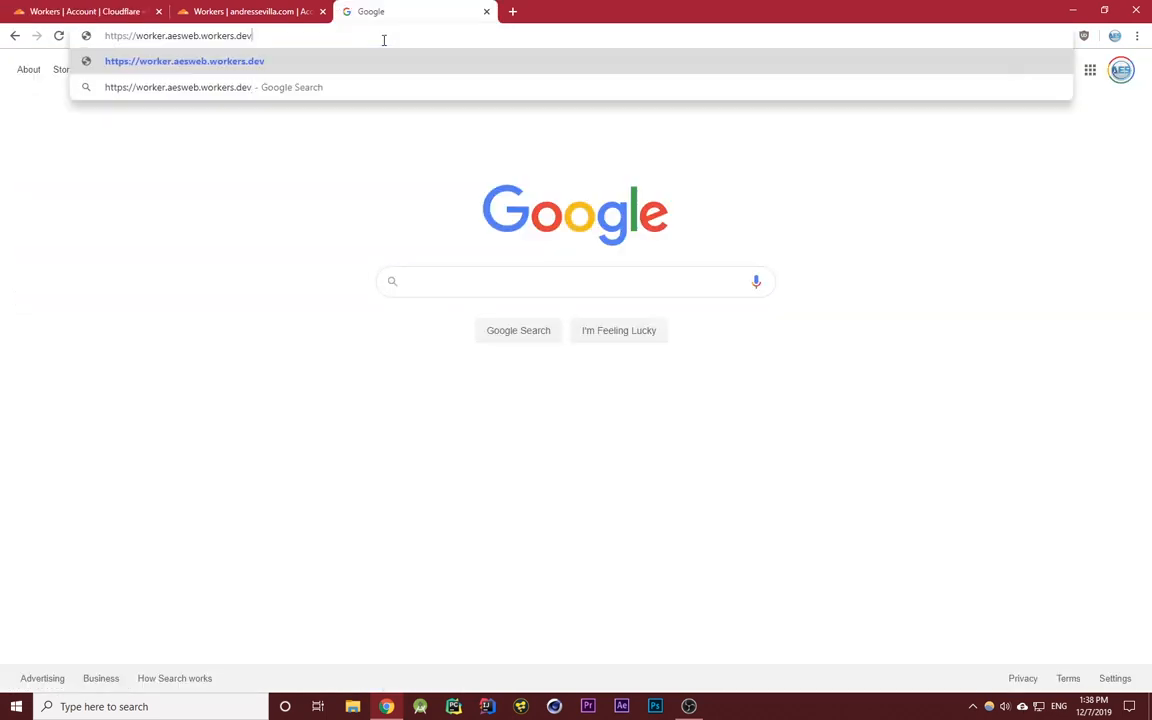
{"action": "left_click", "coordinate": [250, 11]}
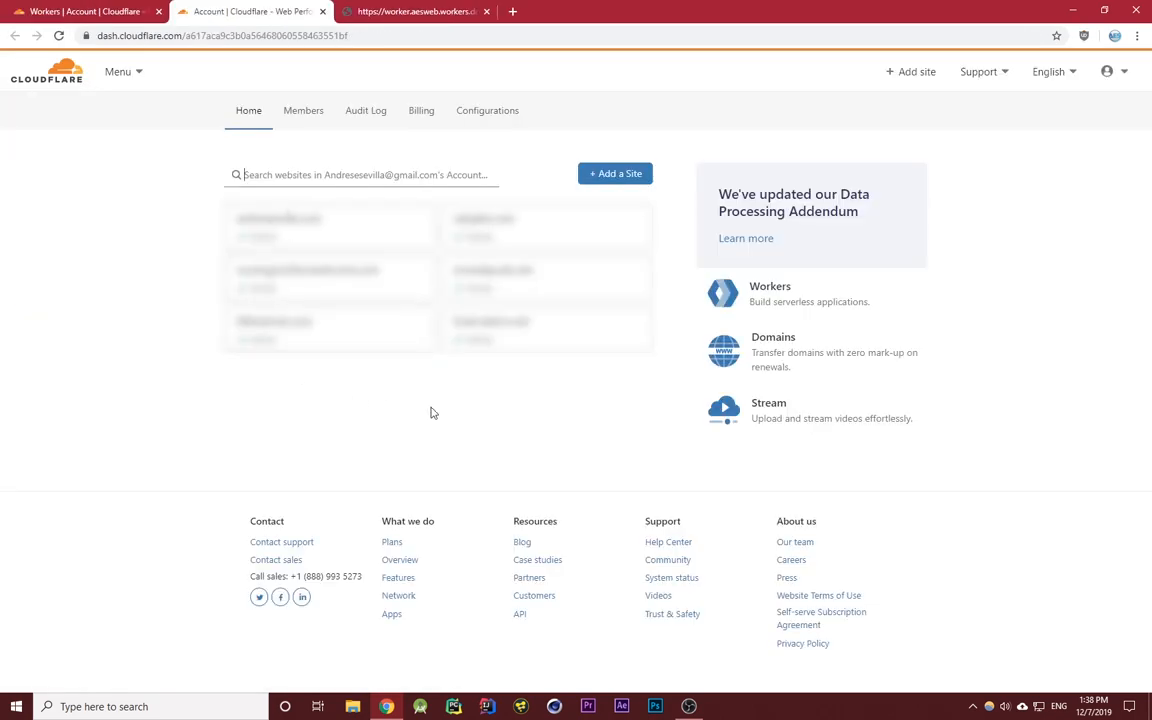
{"action": "left_click", "coordinate": [278, 222]}
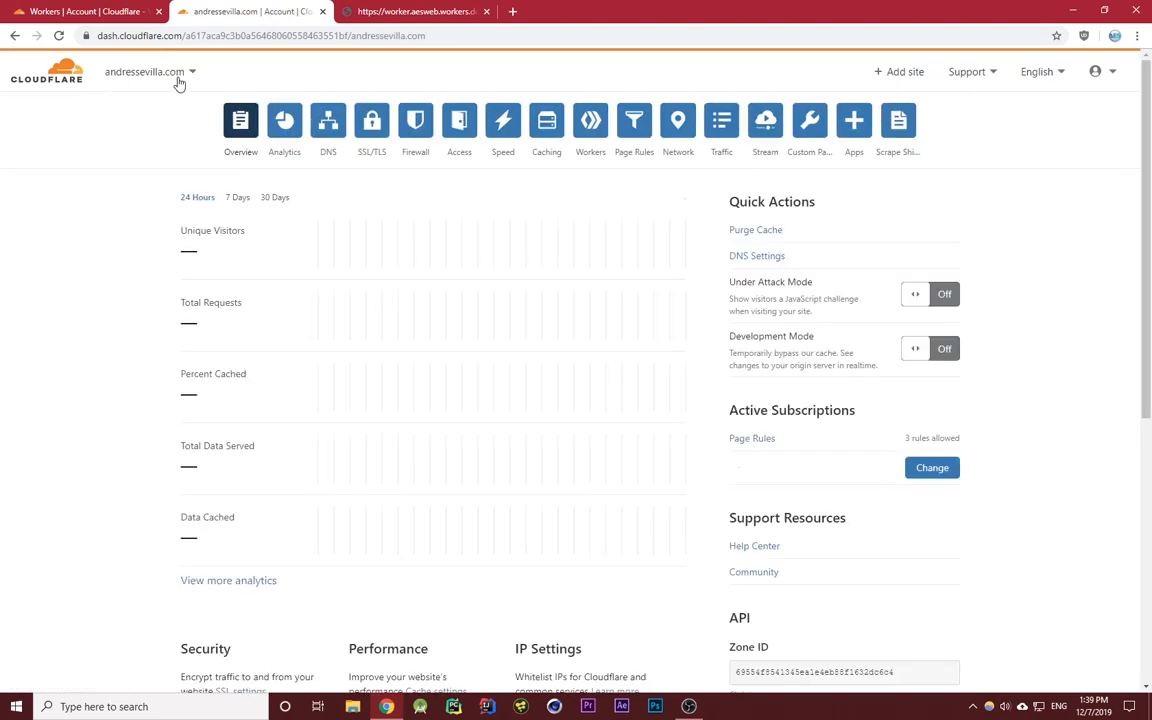
{"action": "left_click", "coordinate": [328, 120]}
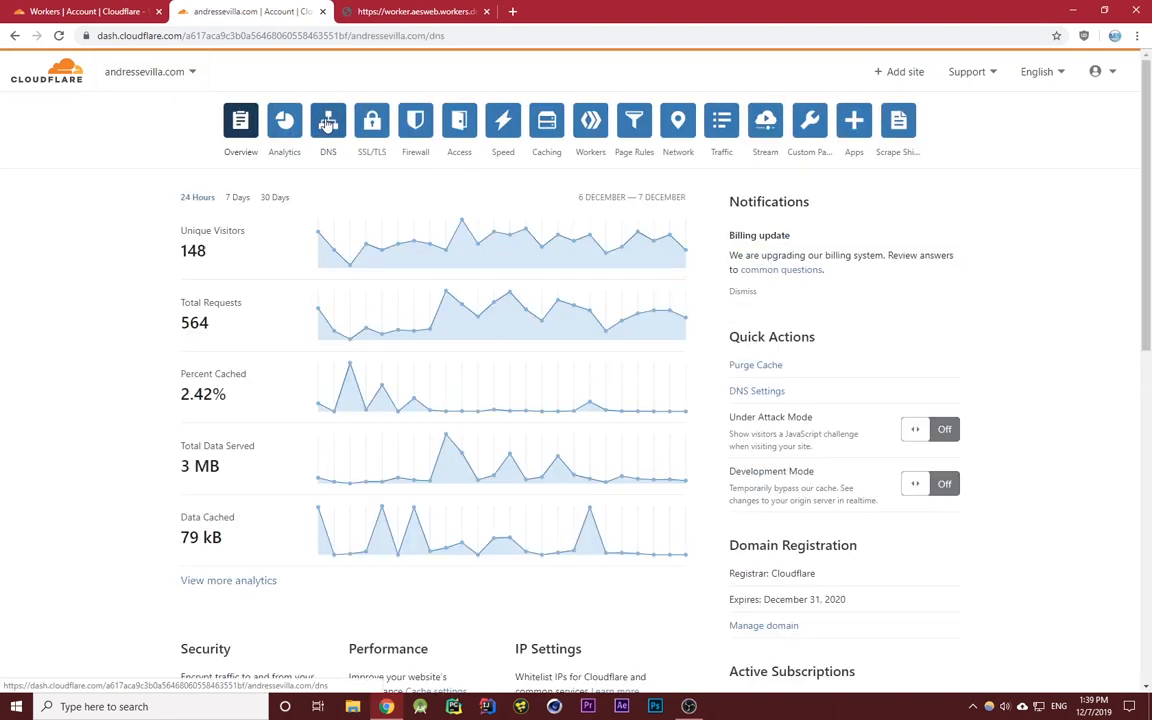
{"action": "left_click", "coordinate": [328, 120]}
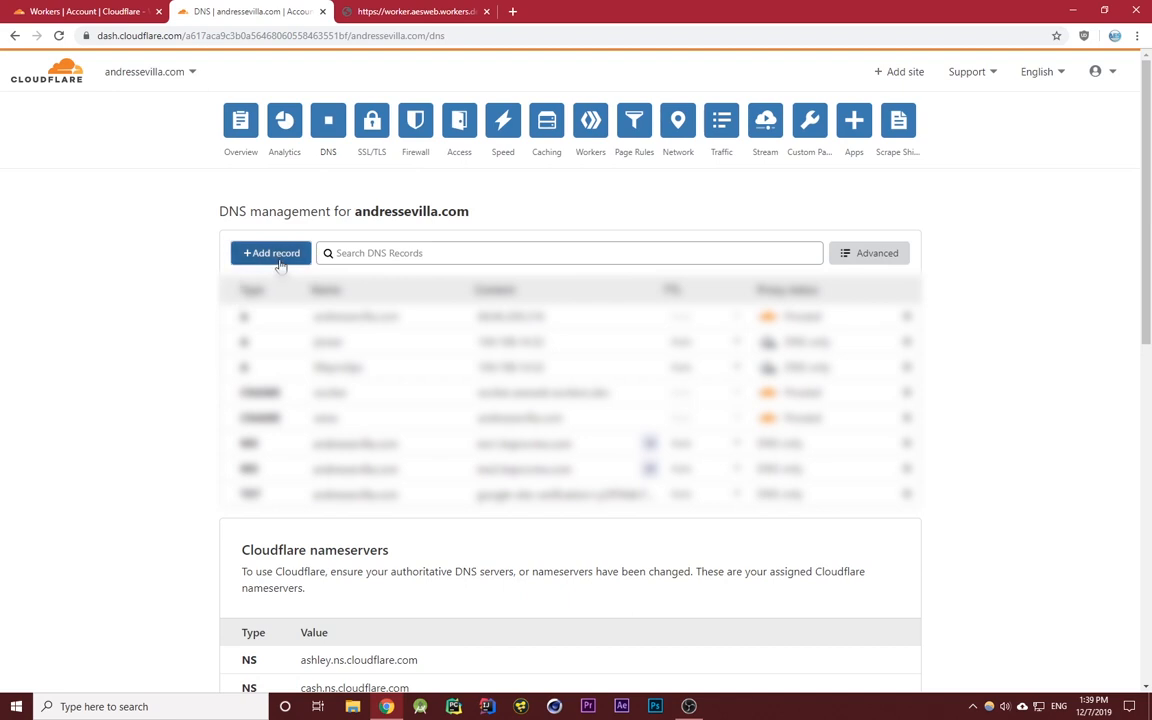
Step: Add a proxied CNAME 'worker' targeting worker.aesweb.workers.dev, then begin a new Workers route
{"action": "left_click", "coordinate": [271, 252]}
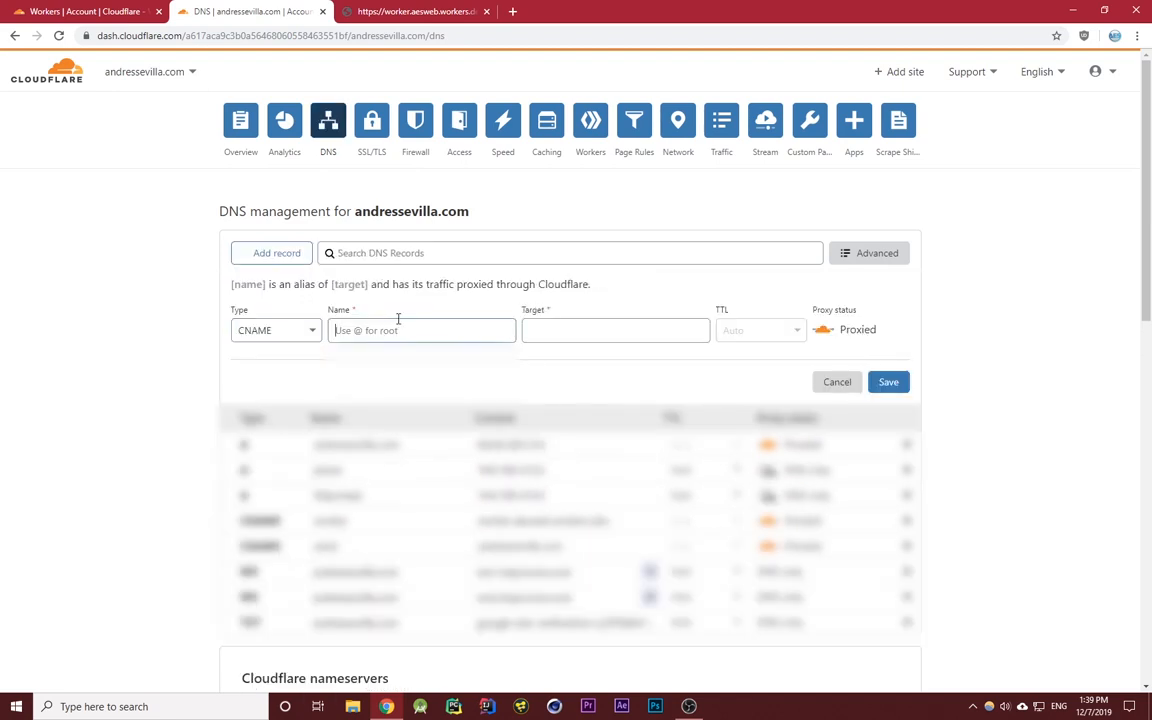
{"action": "left_click", "coordinate": [420, 330]}
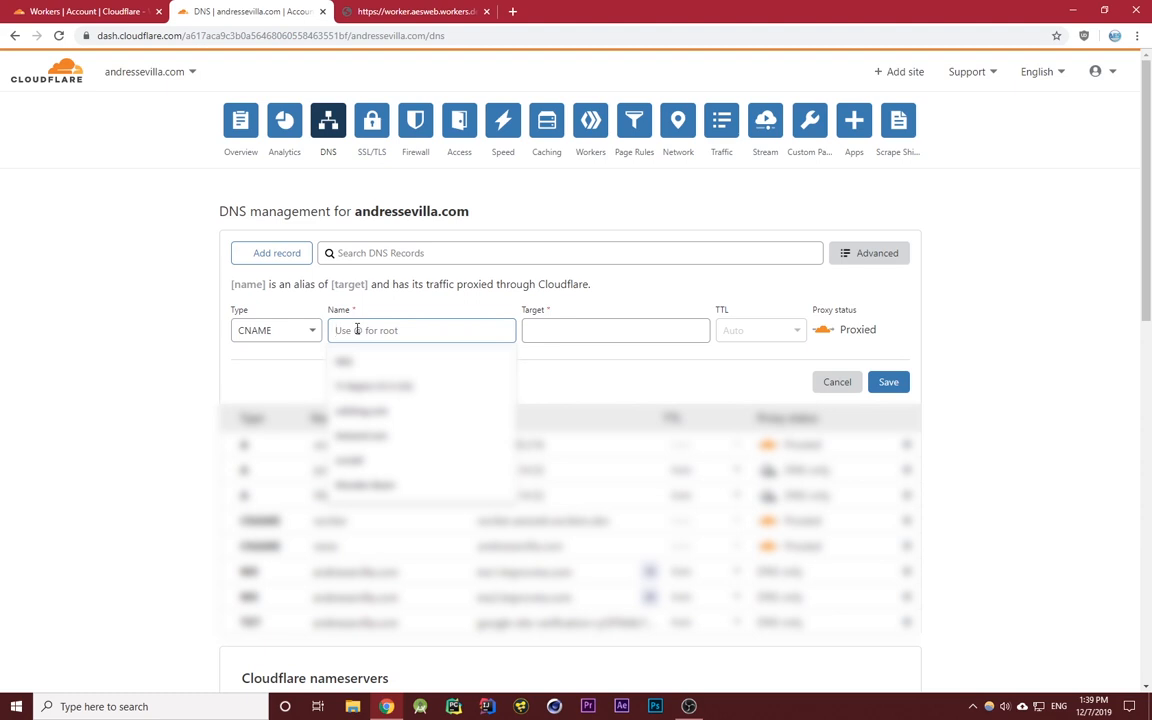
{"action": "type", "text": "worker"}
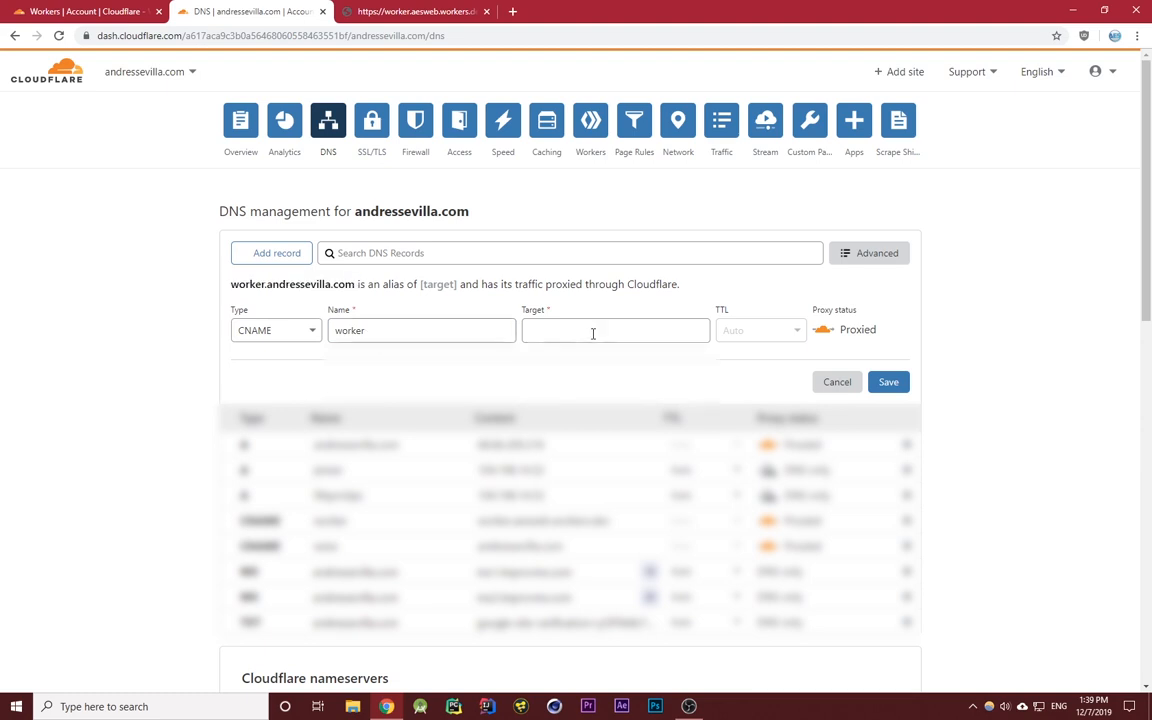
{"action": "left_click", "coordinate": [592, 330]}
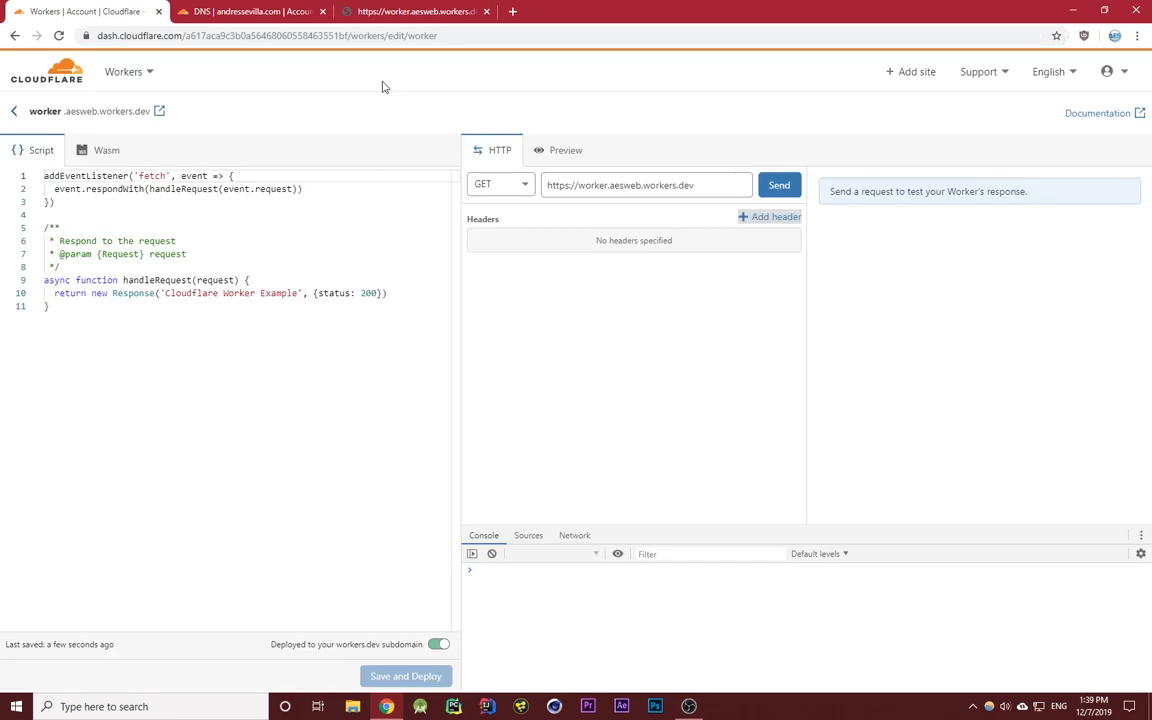
{"action": "left_click", "coordinate": [250, 11]}
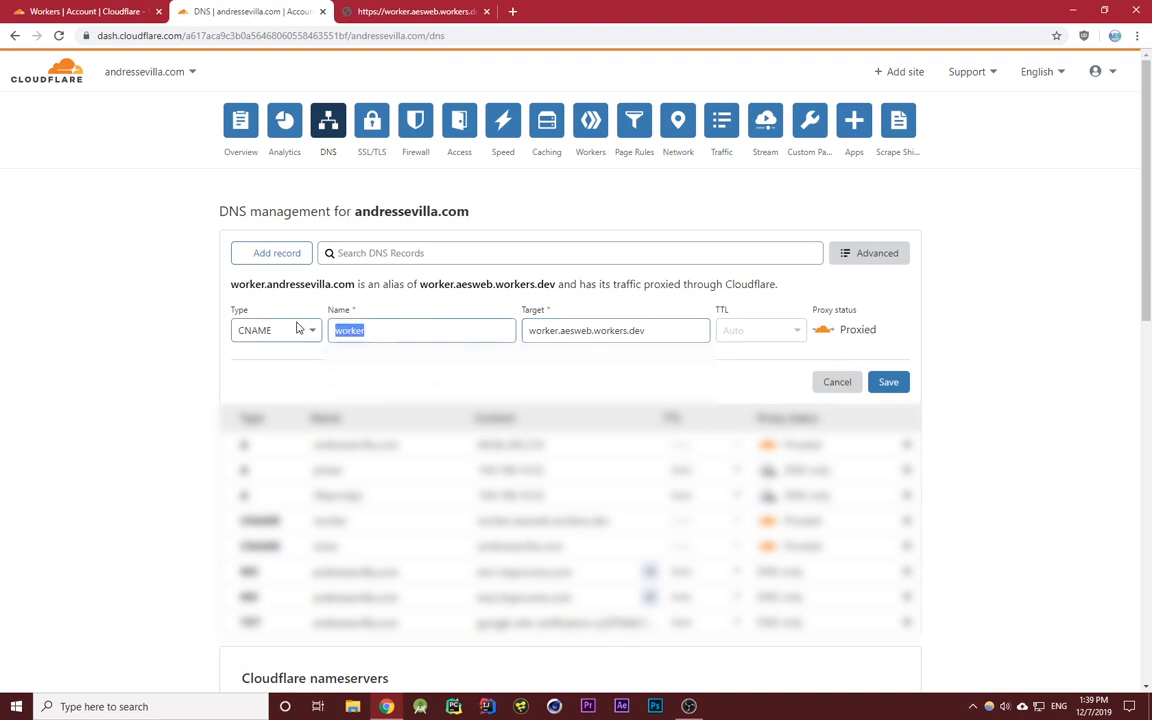
{"action": "type", "text": "@"}
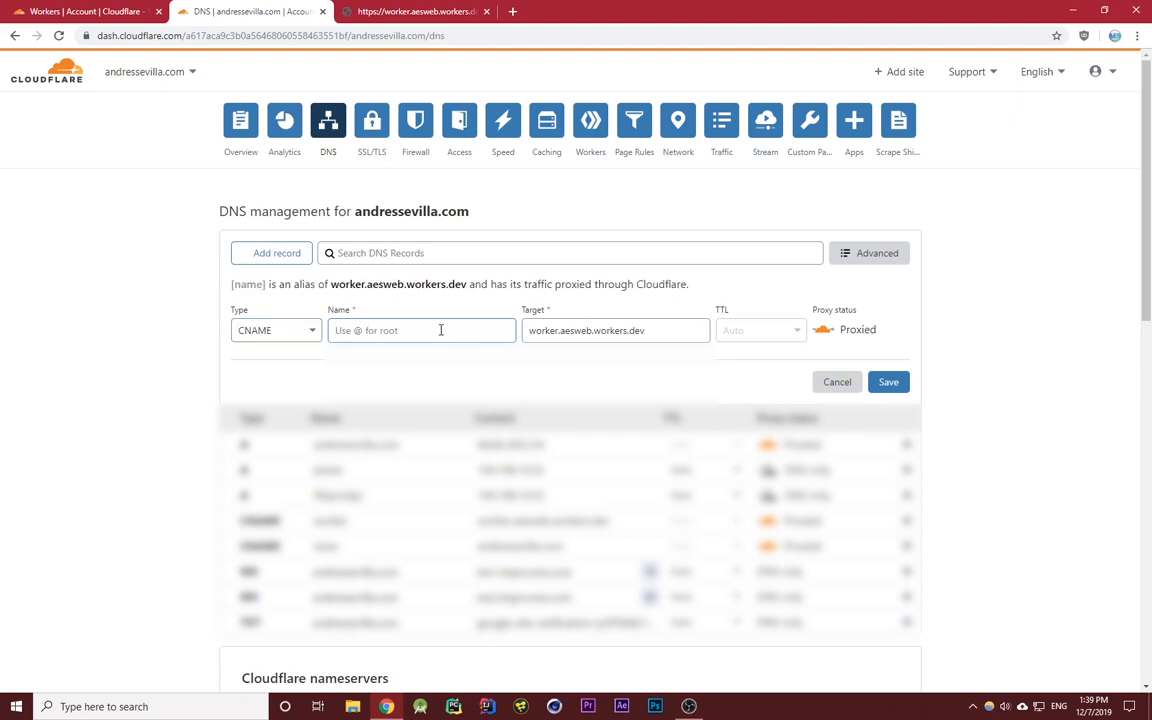
{"action": "type", "text": "w"}
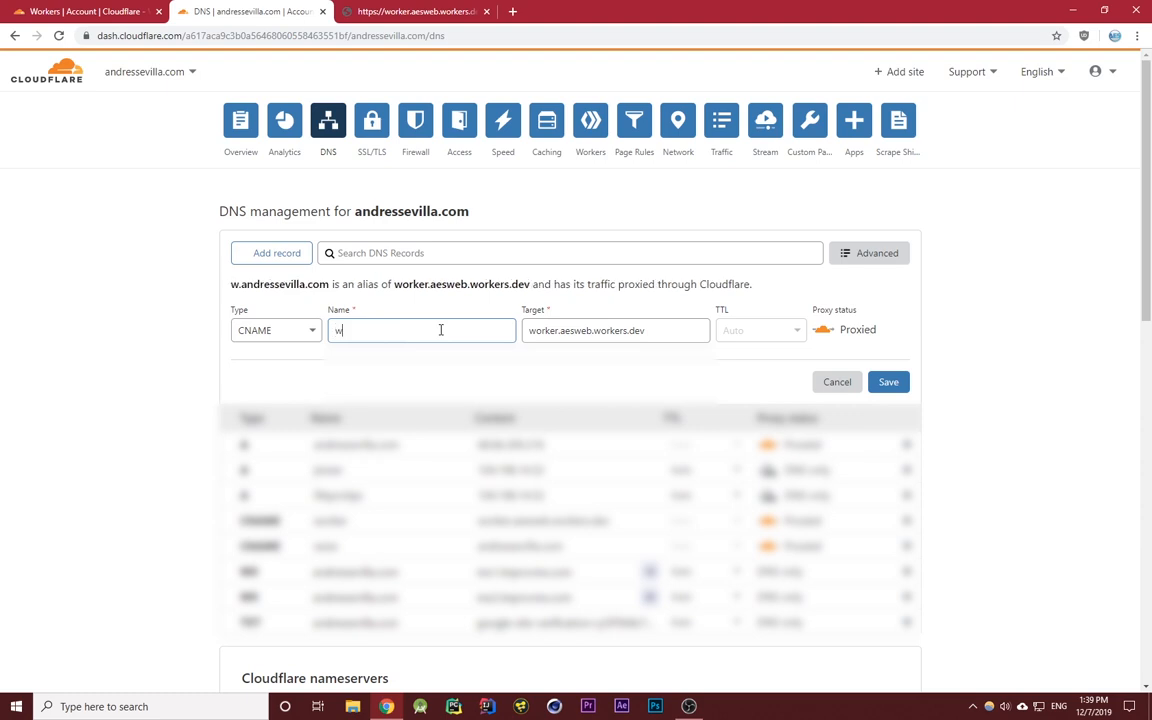
{"action": "type", "text": "orker"}
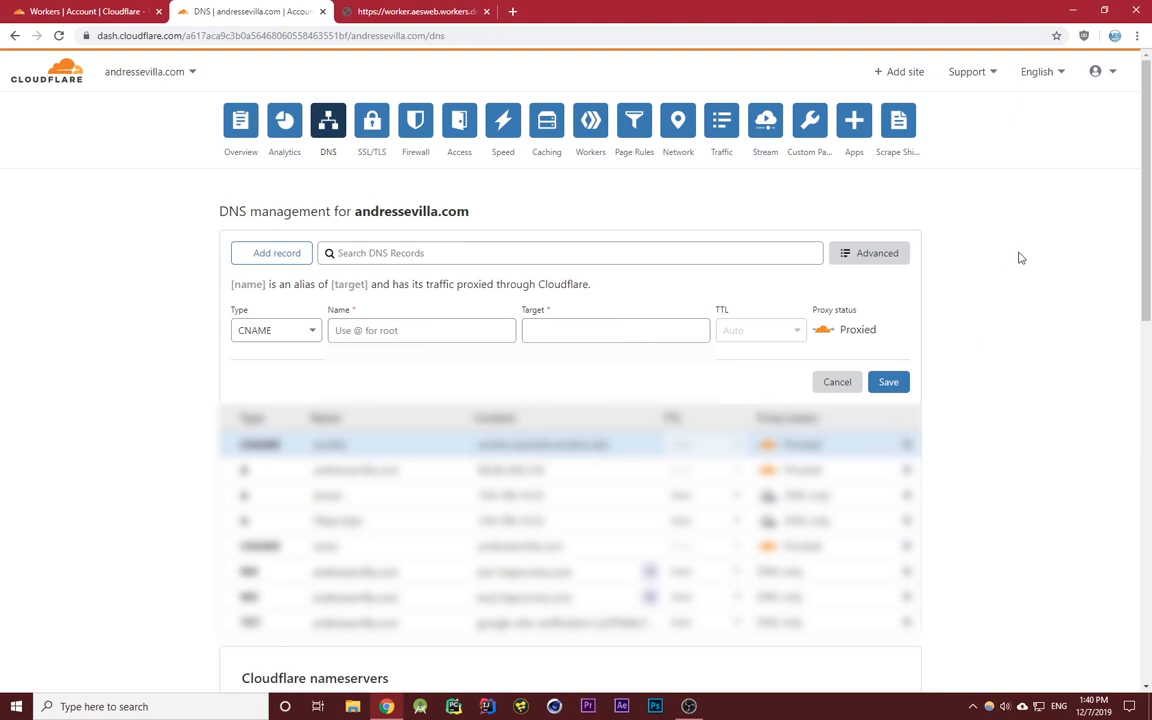
{"action": "mouse_move", "coordinate": [857, 306]}
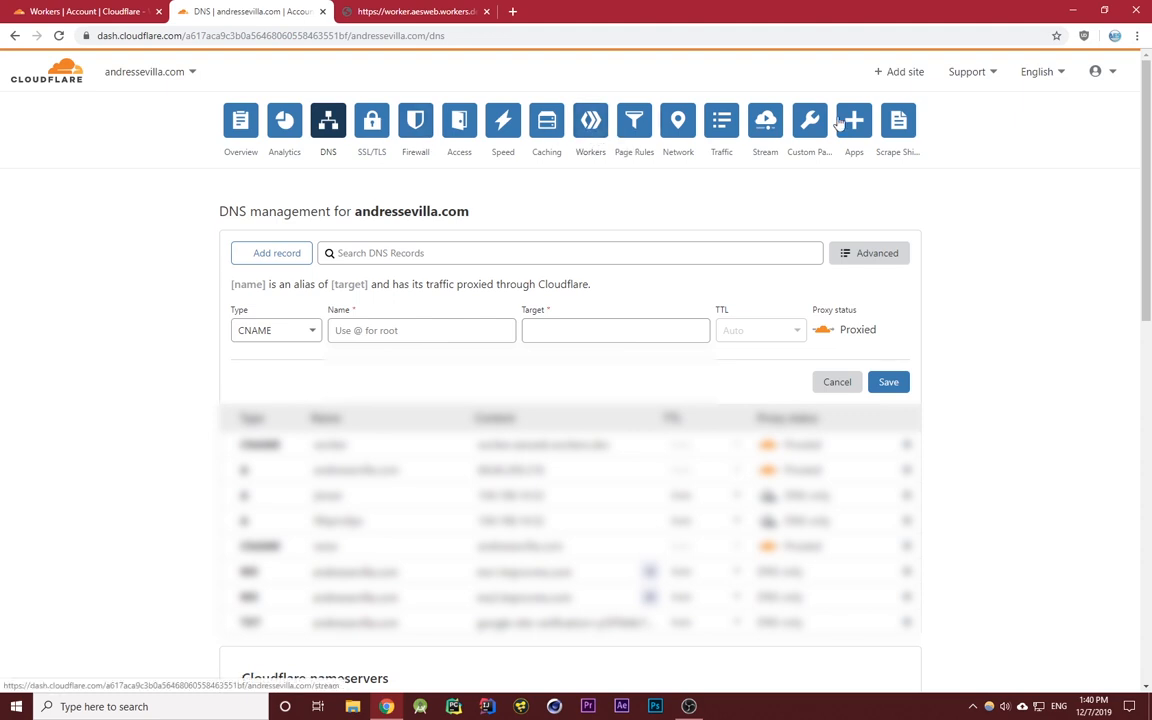
{"action": "left_click", "coordinate": [590, 120]}
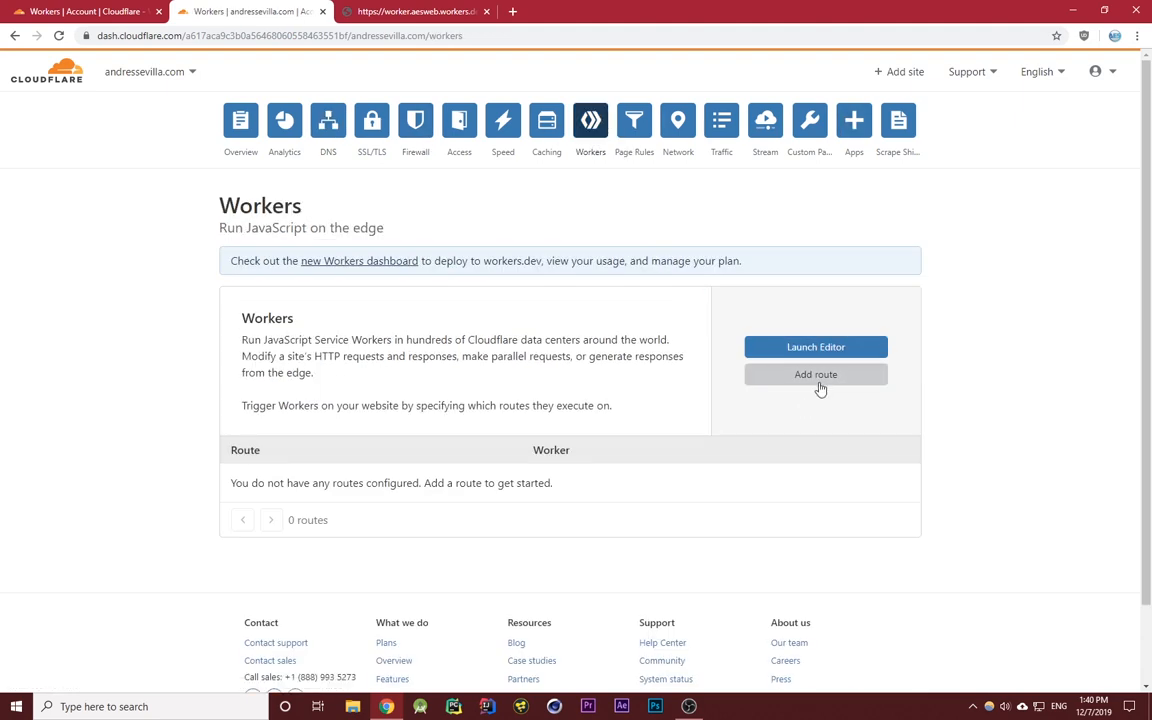
{"action": "left_click", "coordinate": [815, 374]}
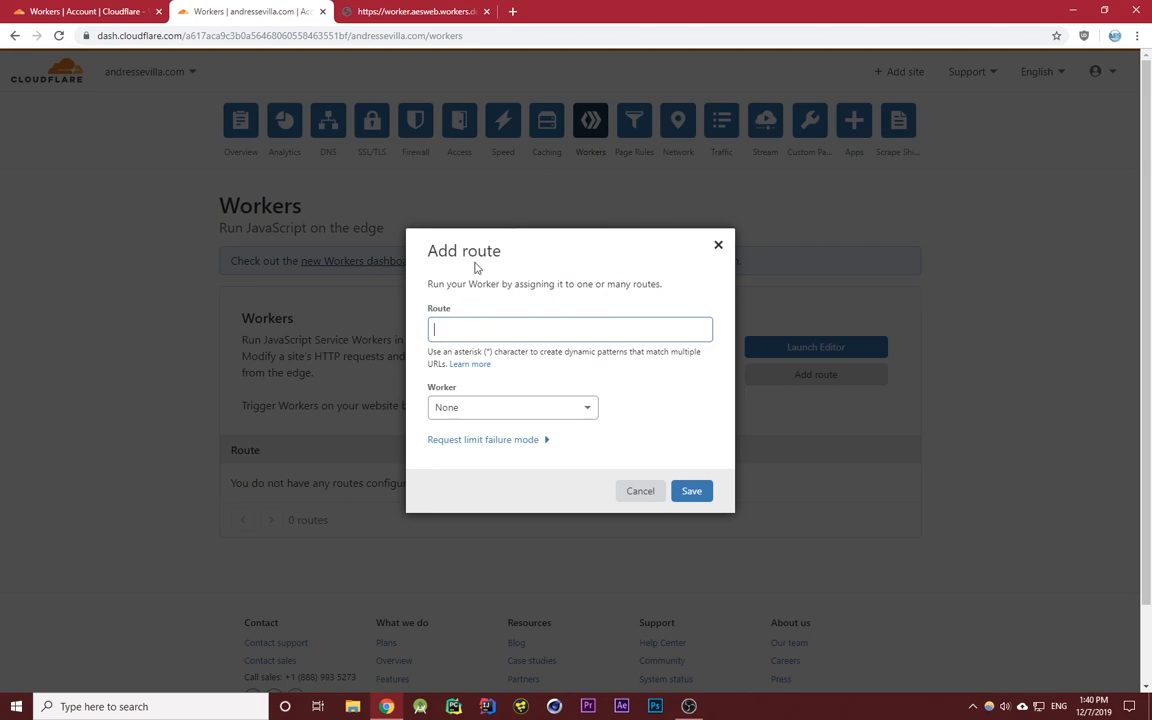
Step: Save route worker.andressevilla.com/* assigned to the worker named 'worker'
{"action": "type", "text": "worker.andressevilla.com"}
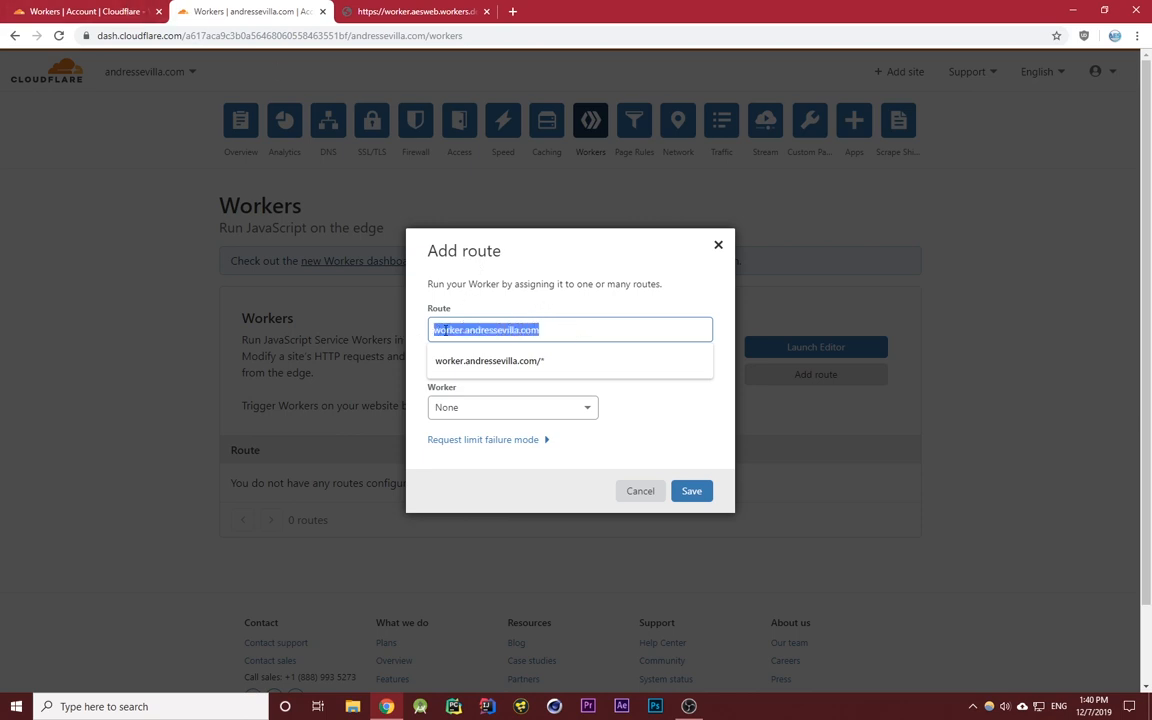
{"action": "left_click", "coordinate": [620, 329]}
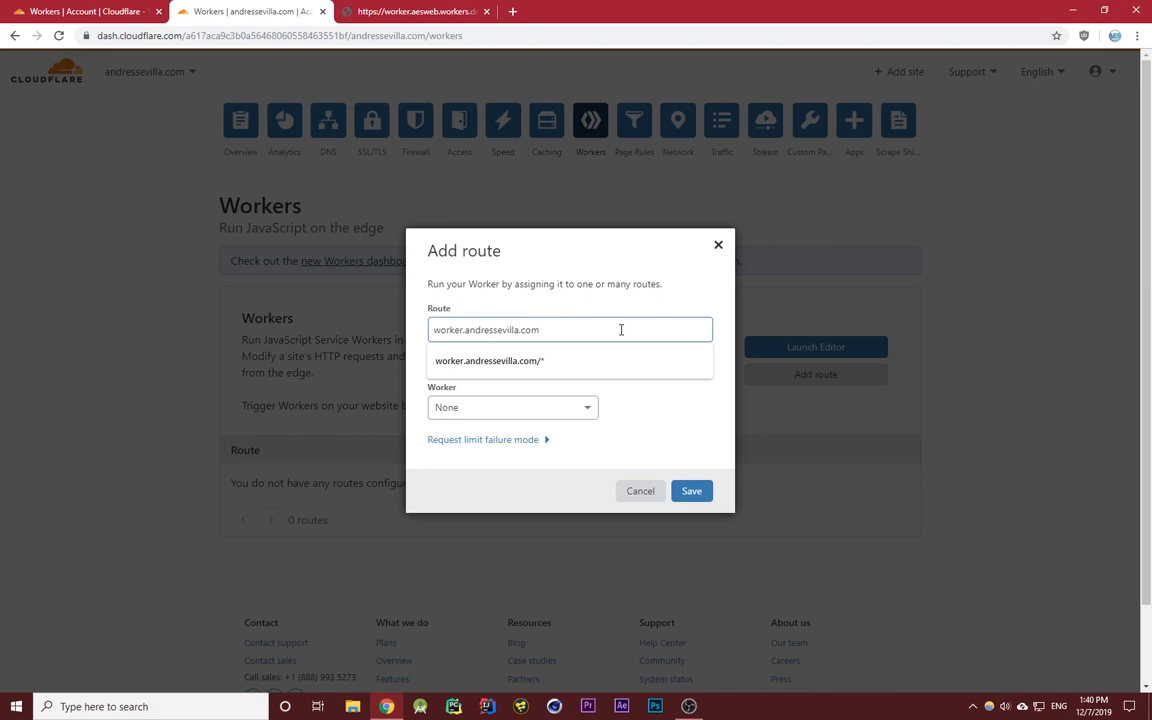
{"action": "left_click", "coordinate": [488, 360]}
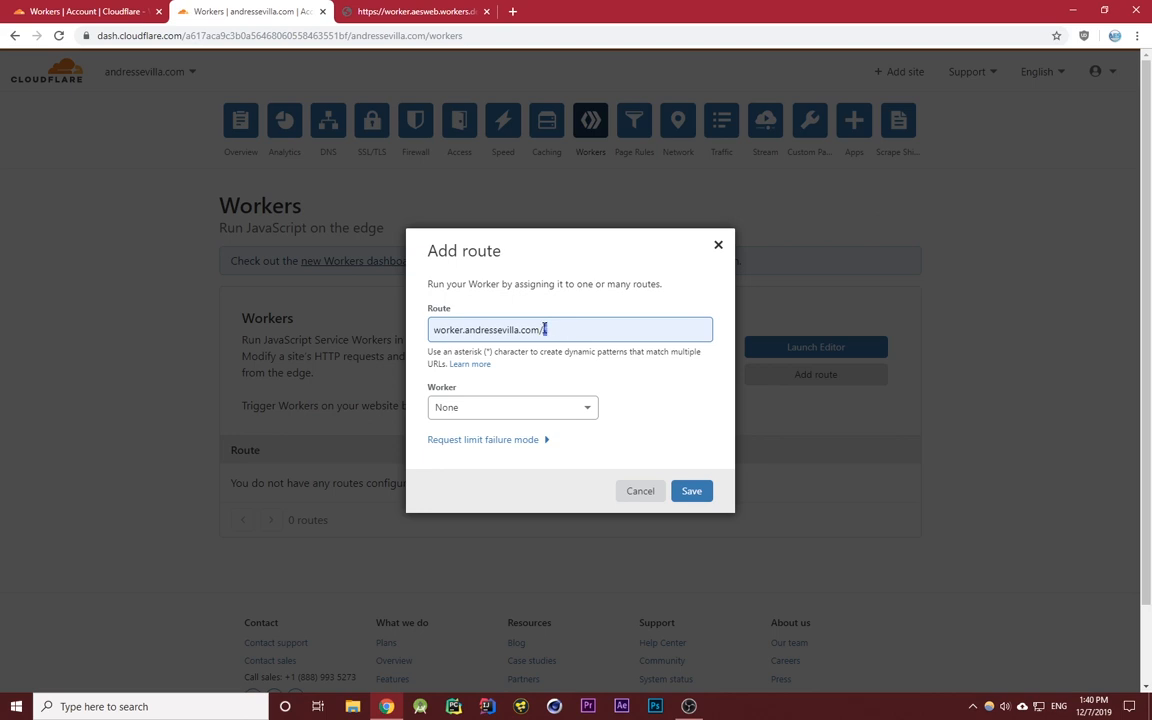
{"action": "type", "text": "*"}
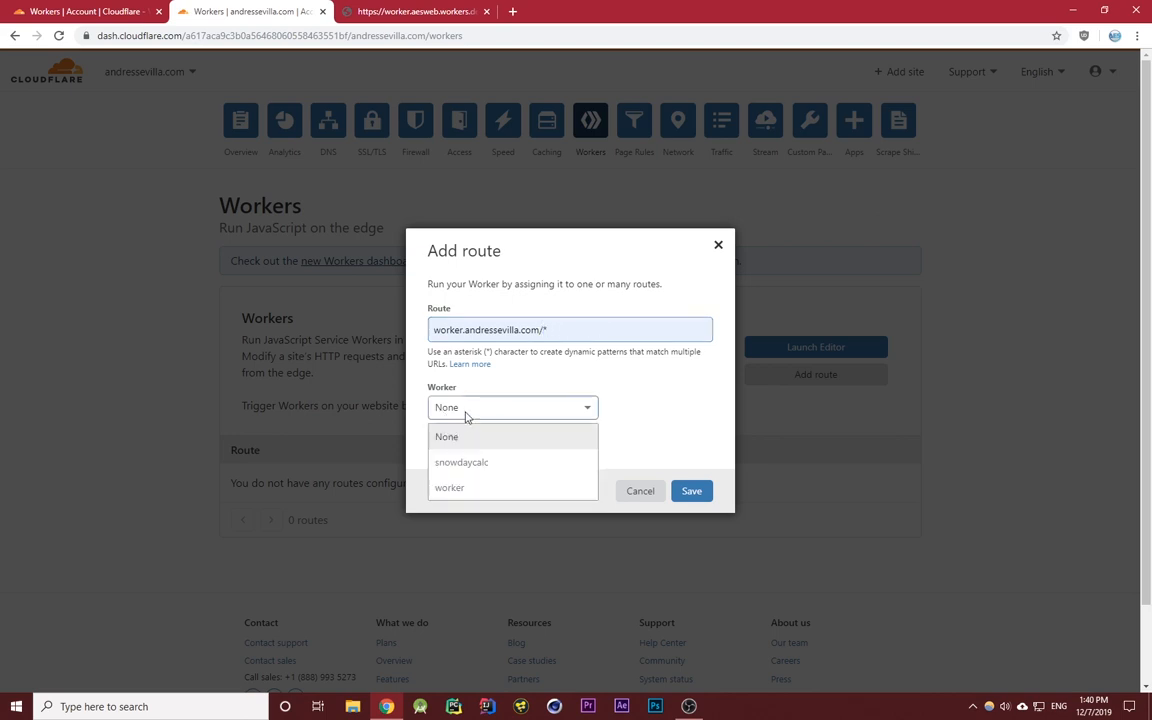
{"action": "left_click", "coordinate": [449, 487]}
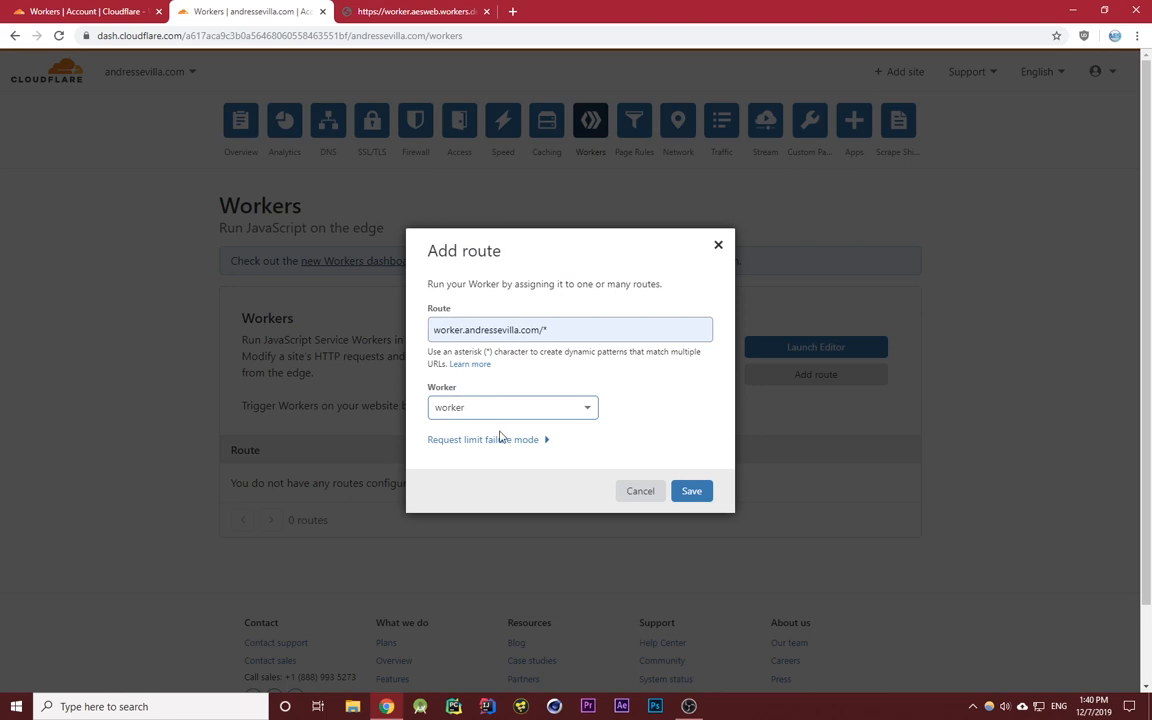
{"action": "left_click", "coordinate": [691, 490]}
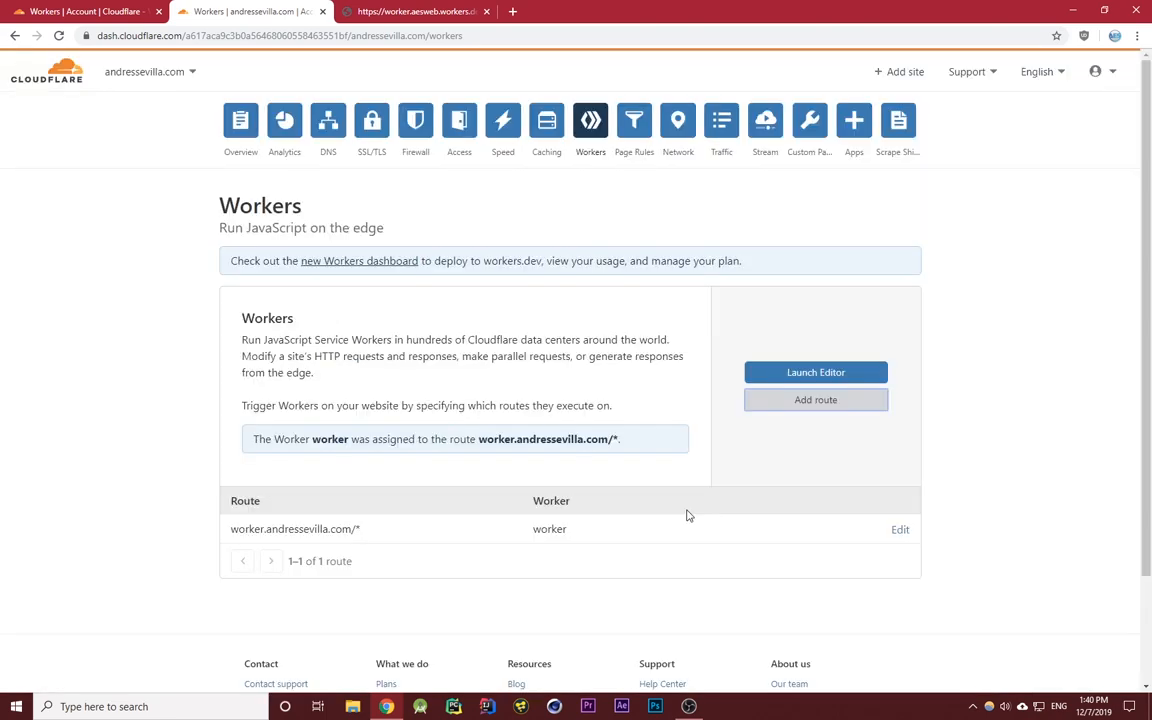